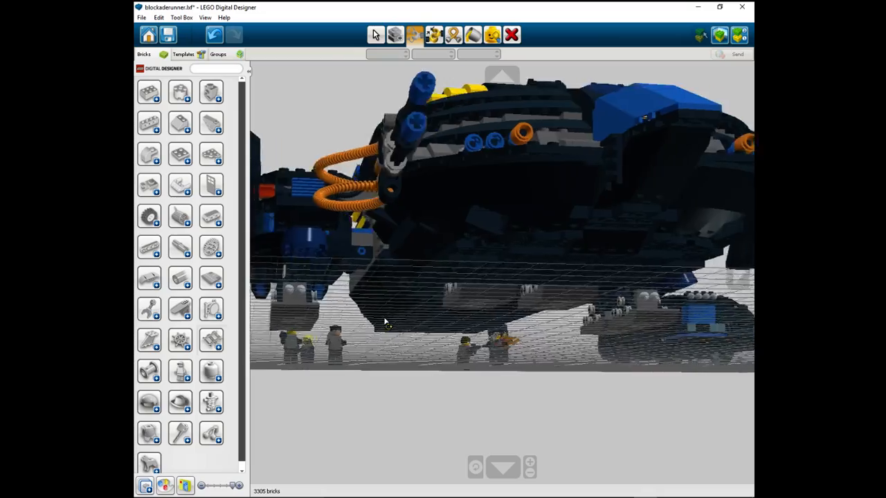
Step: Orbit around to the ship's rear and select the garage section for hinging
drag(386, 322, 353, 329)
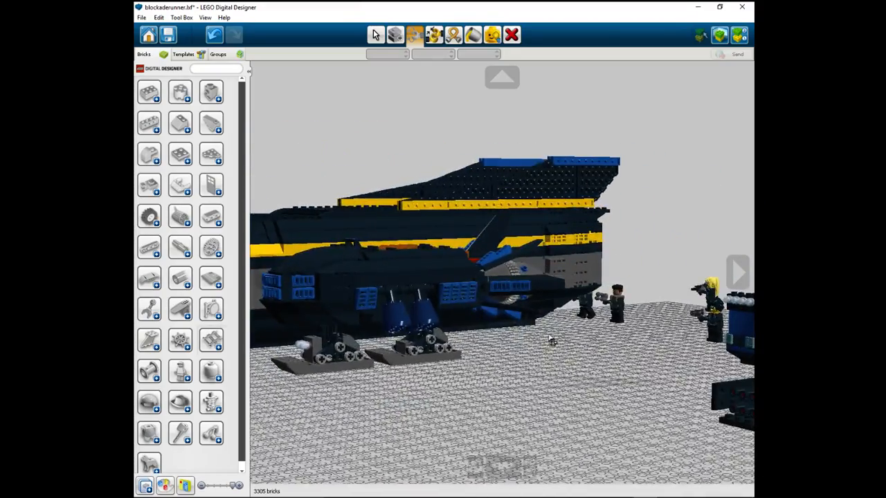
drag(551, 339, 595, 294)
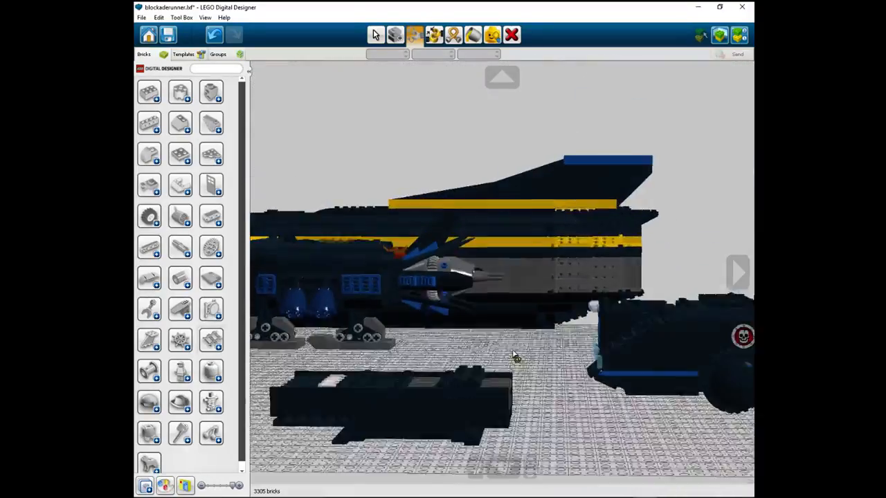
drag(516, 355, 525, 389)
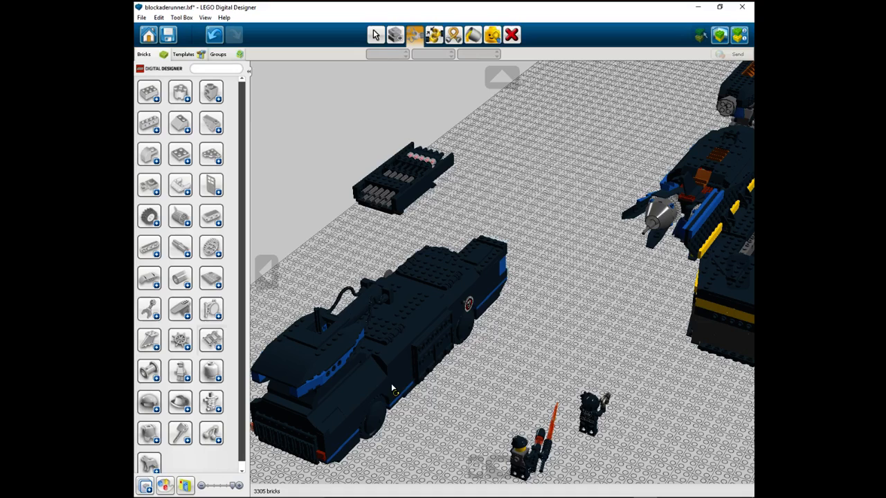
mouse_move(400, 191)
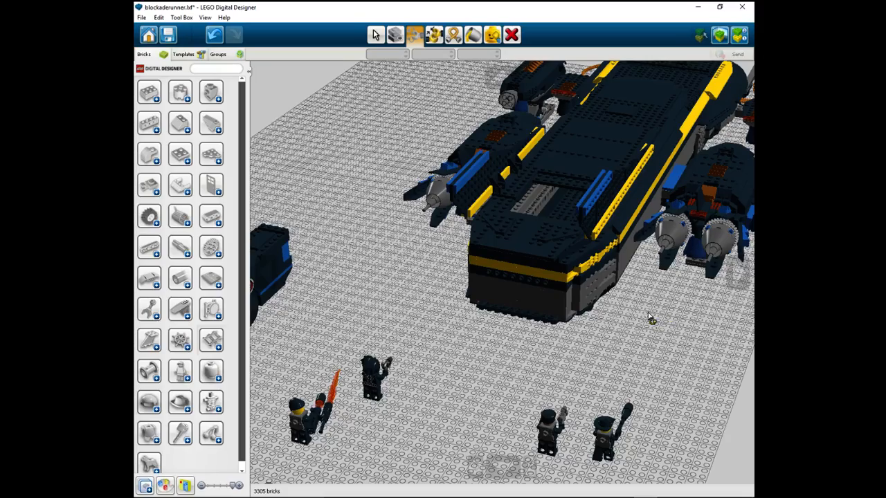
mouse_move(633, 339)
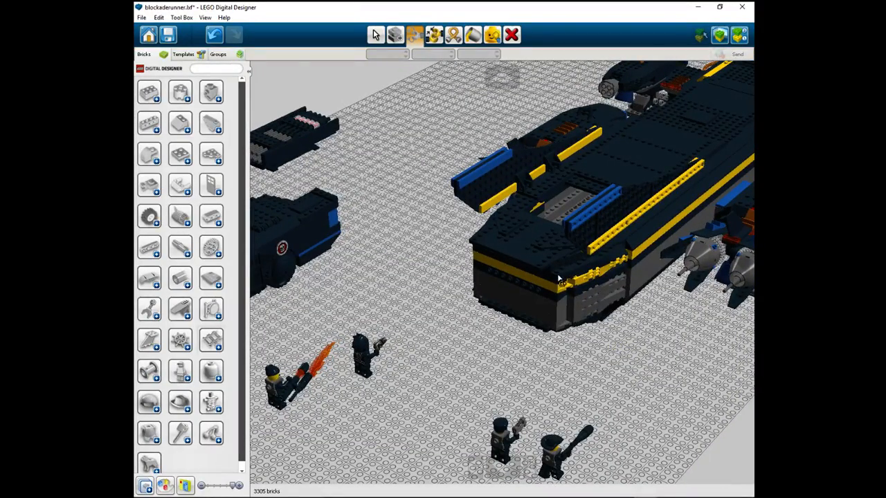
click(560, 280)
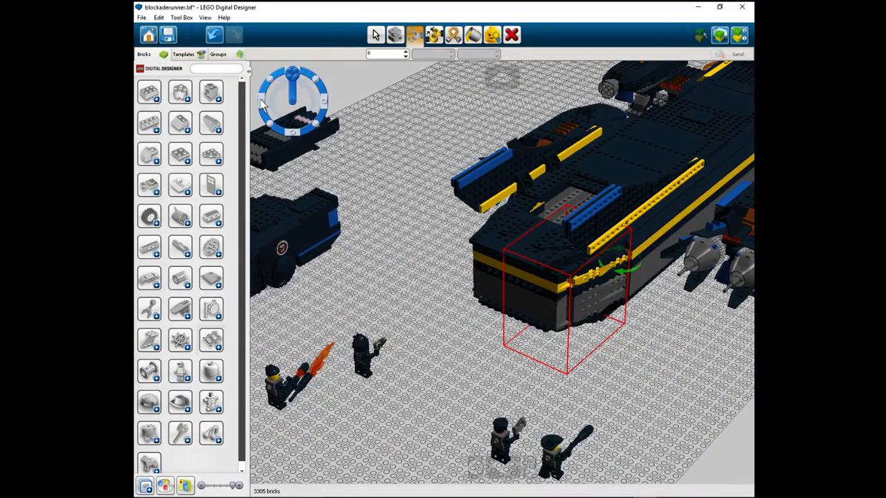
mouse_move(322, 107)
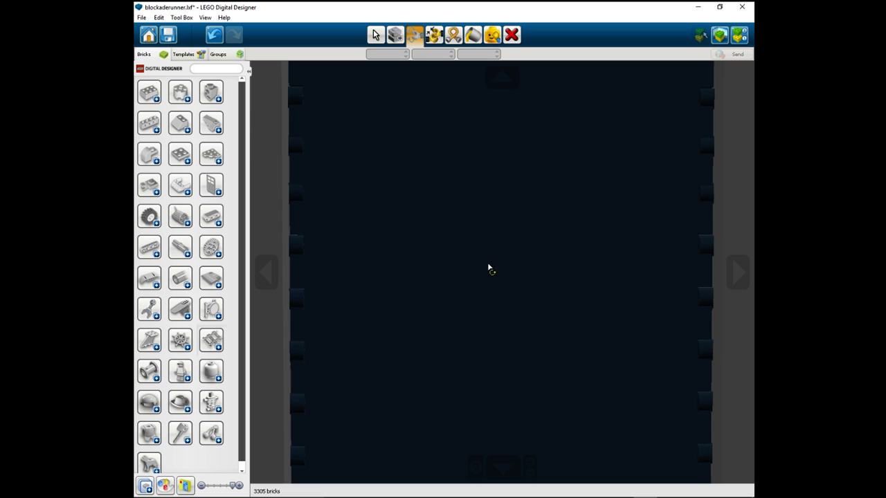
mouse_move(474, 267)
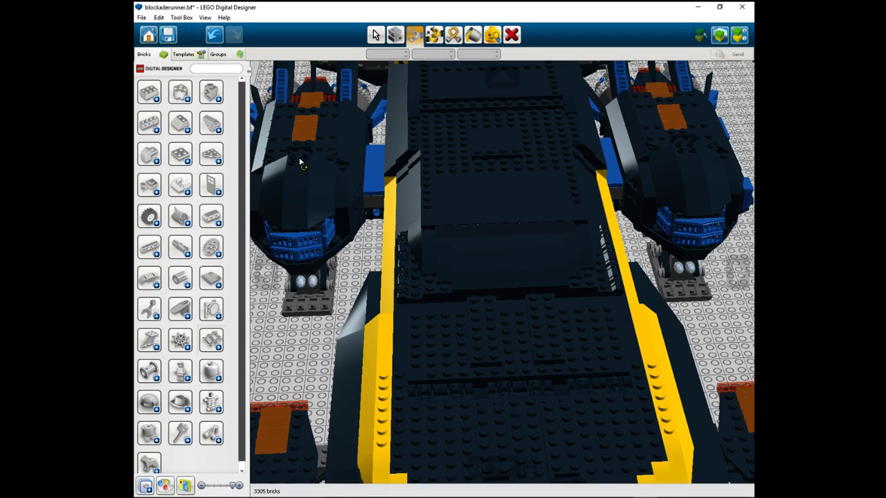
mouse_move(448, 33)
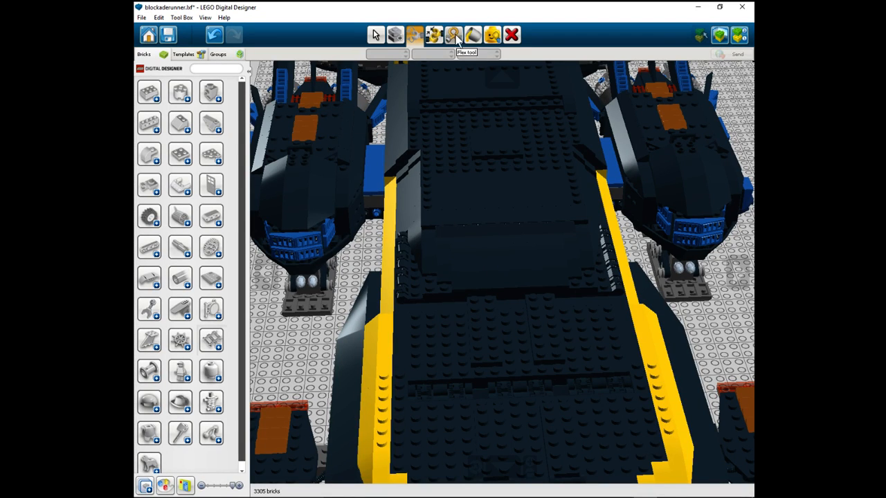
mouse_move(489, 33)
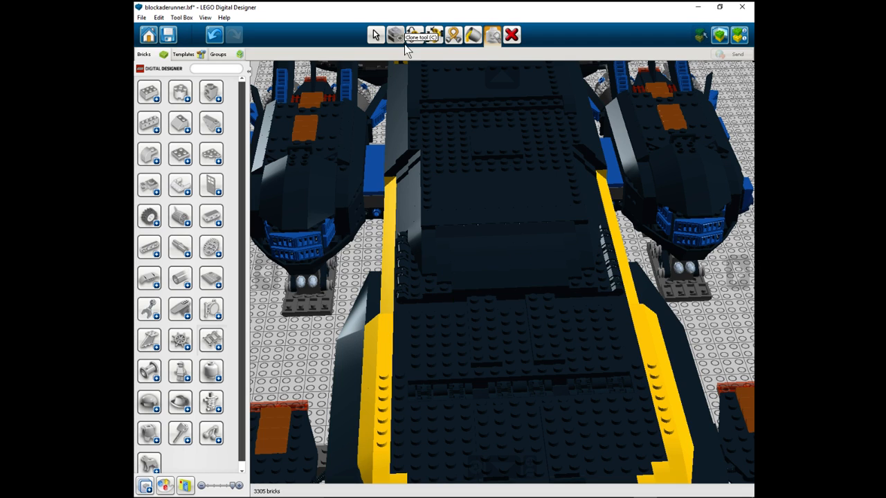
click(432, 34)
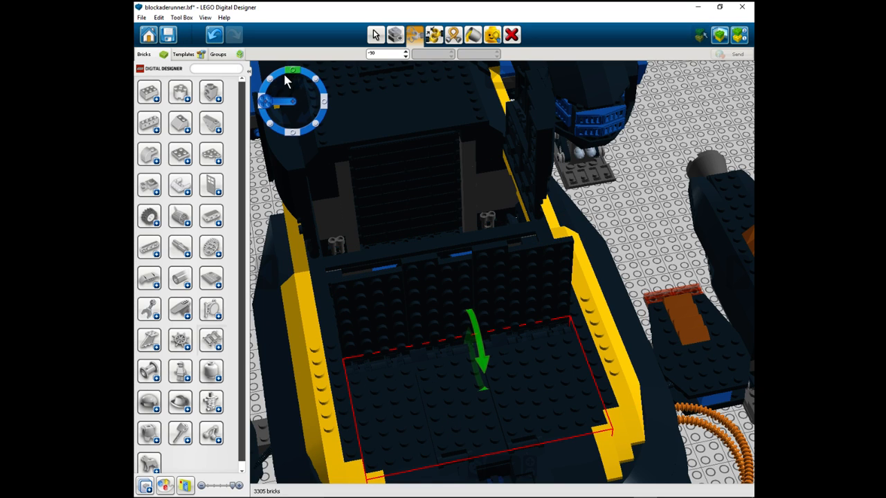
Step: Tilt the bay floor hatch from -90 to about -45 degrees
drag(294, 73, 277, 87)
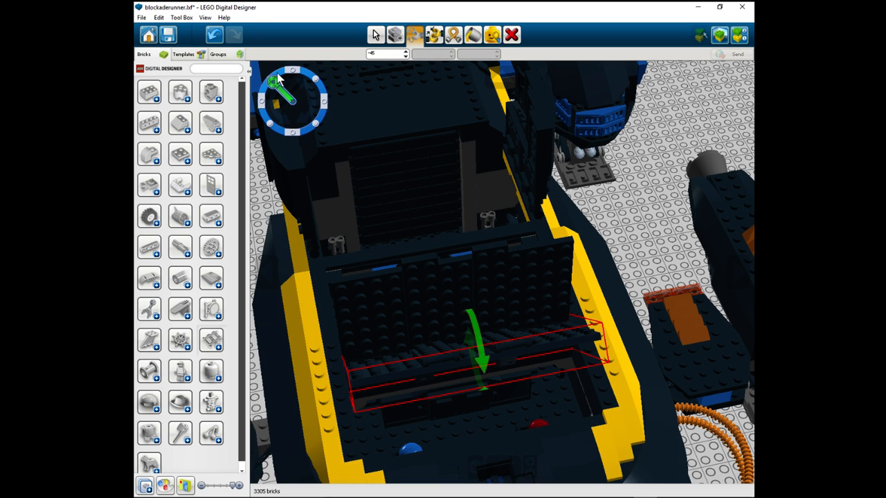
mouse_move(282, 90)
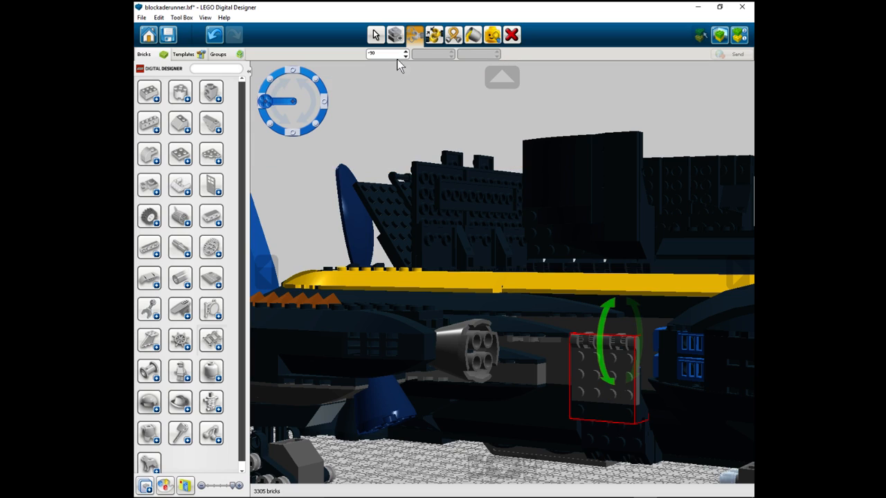
mouse_move(315, 90)
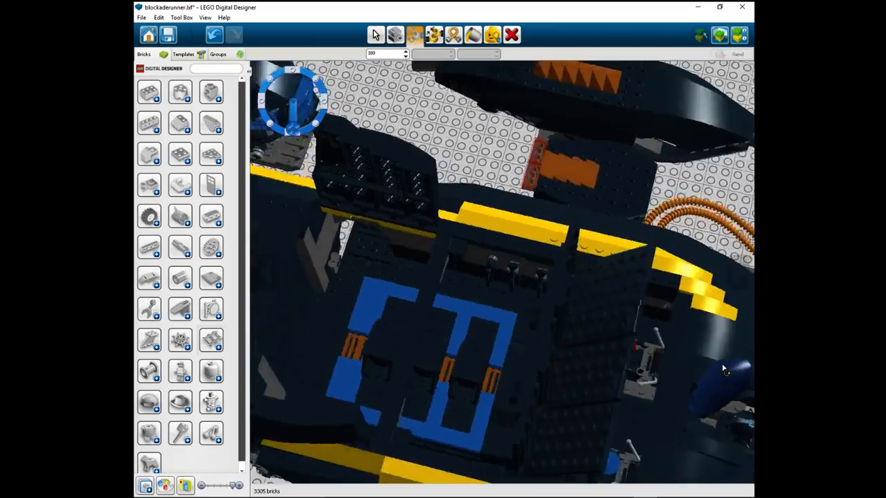
Step: Swing the upper hull hatch open with the rotation dial
drag(484, 277, 585, 346)
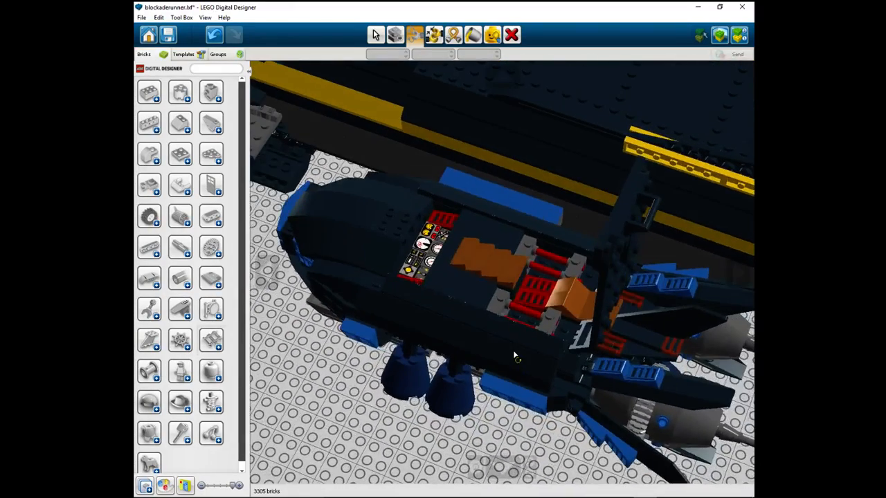
drag(512, 357, 363, 312)
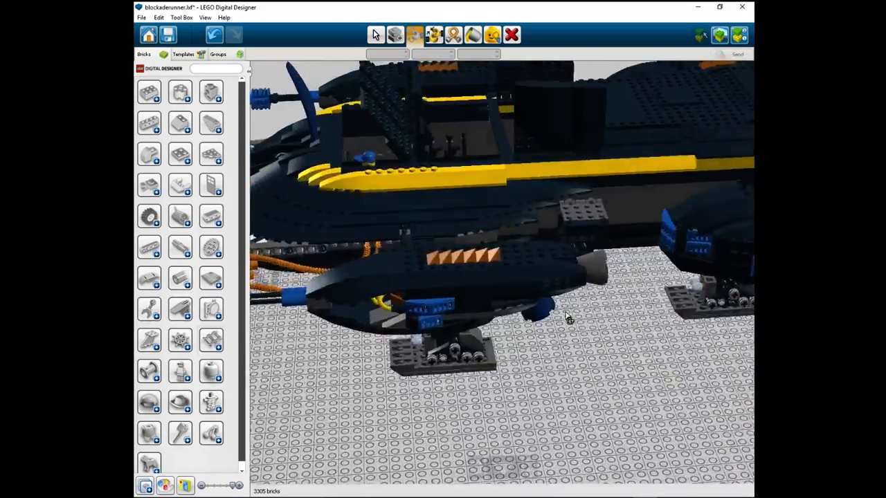
drag(568, 315, 436, 301)
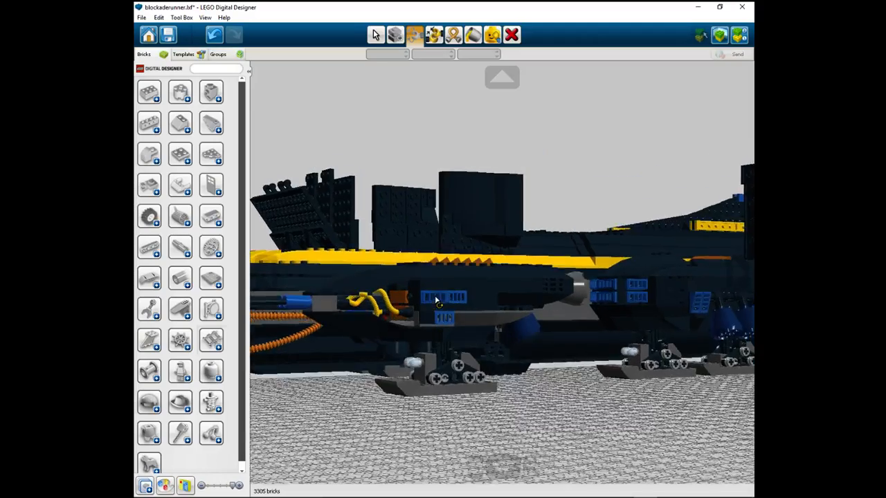
drag(436, 301, 353, 336)
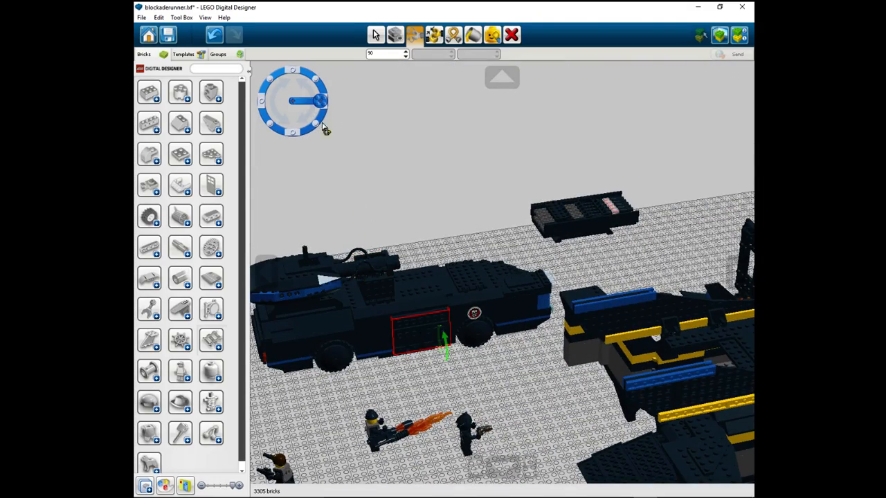
Step: Swing open the drop vehicle's side door and cockpit door, exposing the driver
drag(322, 100, 291, 76)
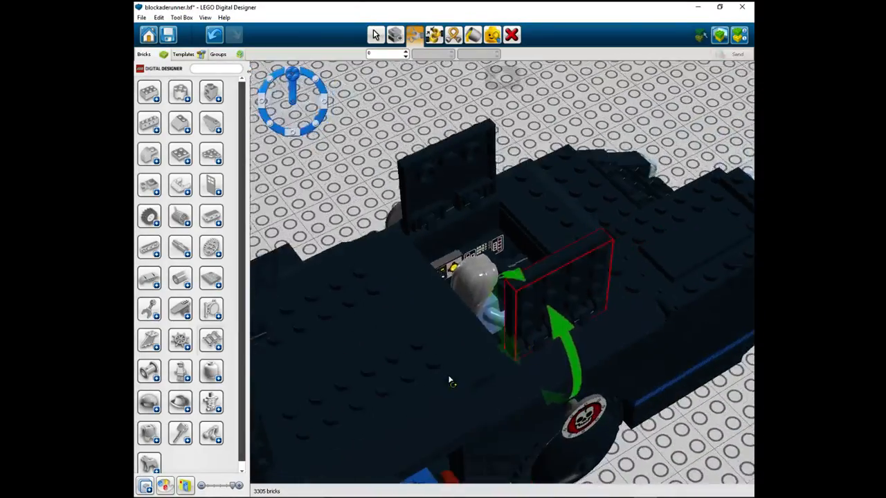
drag(450, 379, 530, 394)
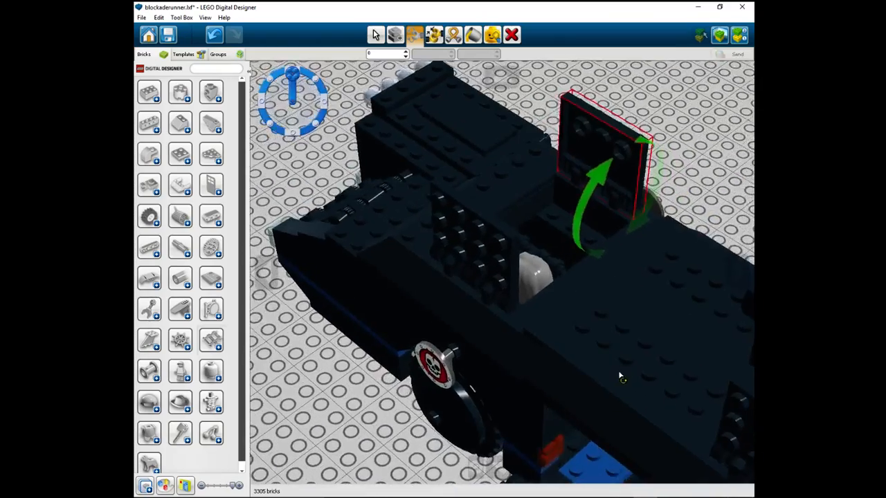
Step: Swing the upright hatch panel and pivot the small parts beside the cockpit minifigure
drag(619, 375, 586, 407)
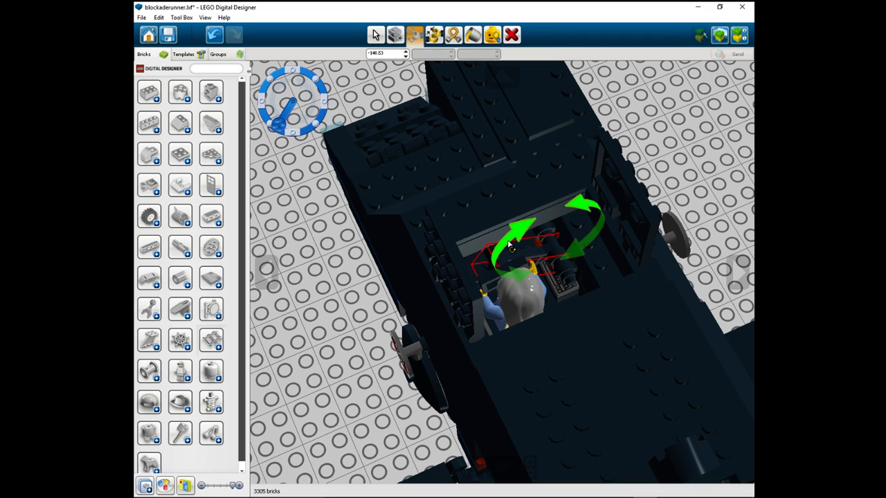
drag(509, 246, 588, 228)
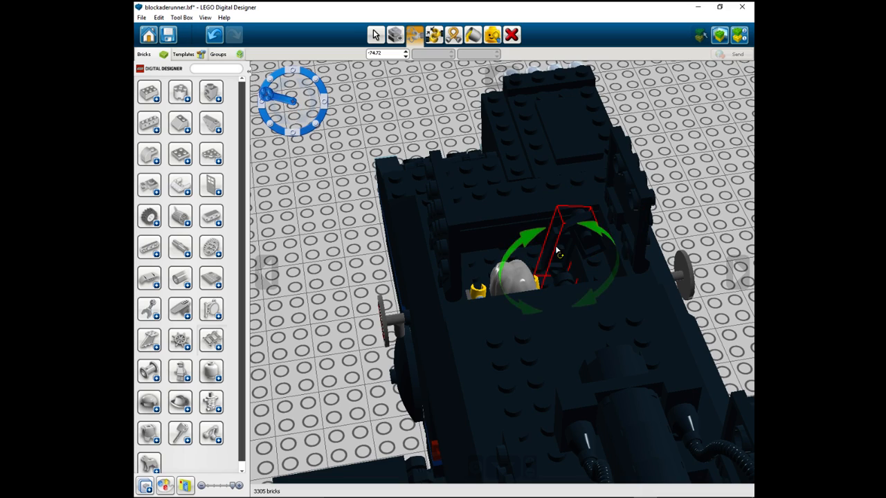
drag(557, 249, 539, 215)
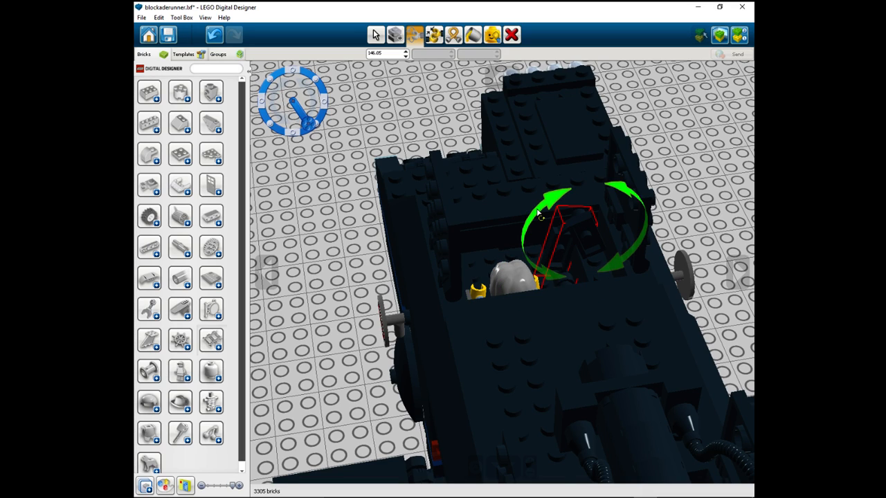
drag(540, 214, 543, 218)
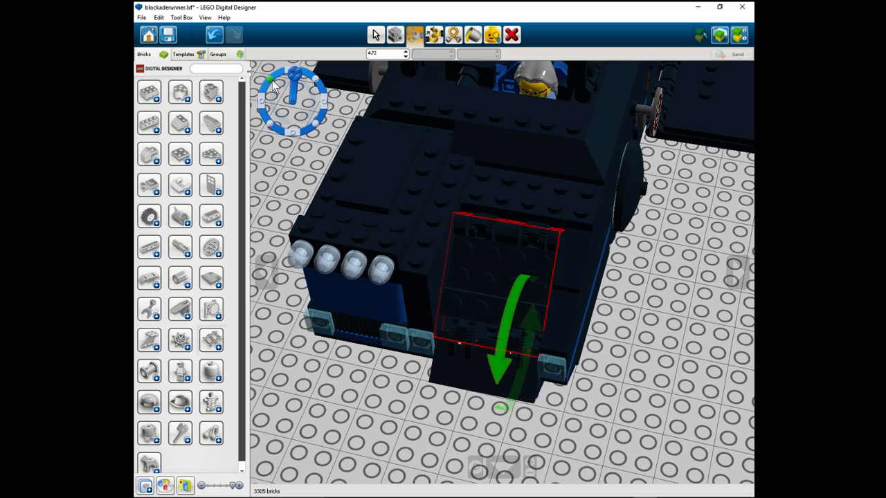
Step: Lower the vehicle's front flap until it hangs open at about 50°
drag(294, 76, 314, 83)
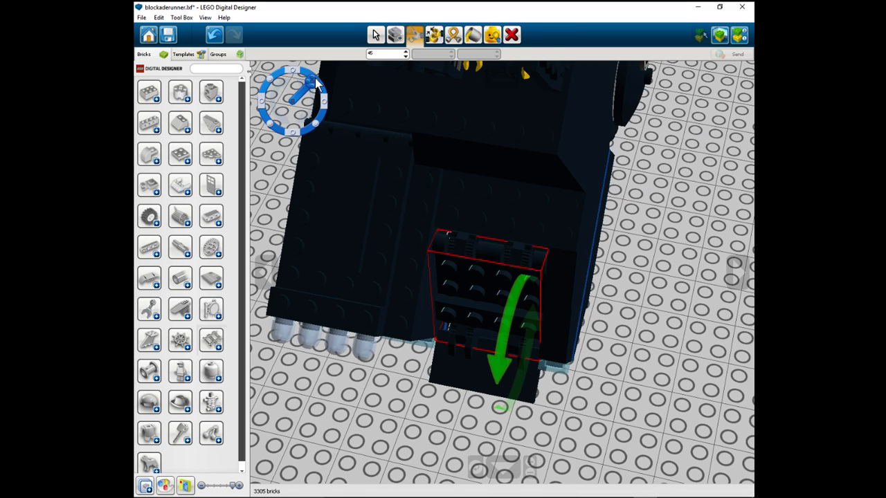
mouse_move(199, 37)
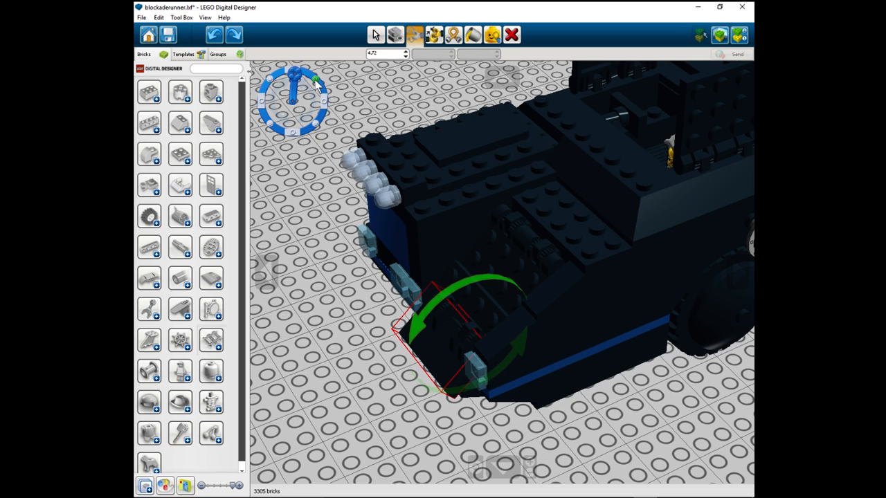
drag(314, 80, 319, 90)
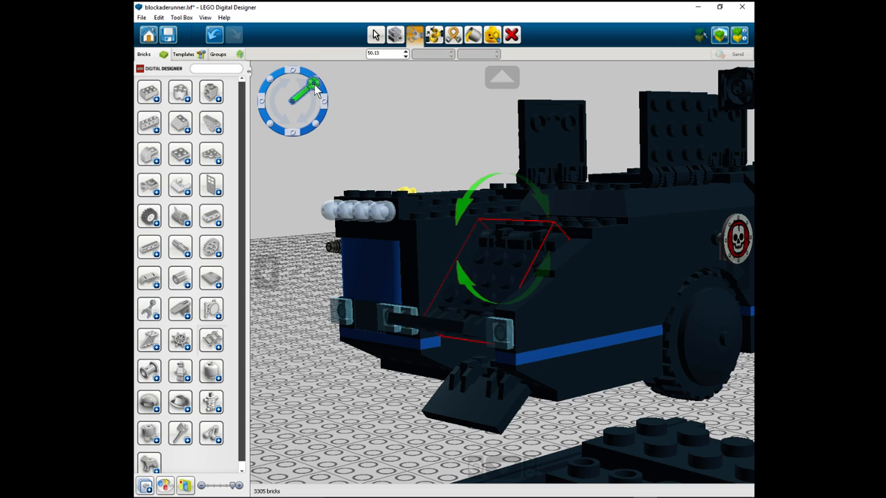
drag(315, 83, 284, 76)
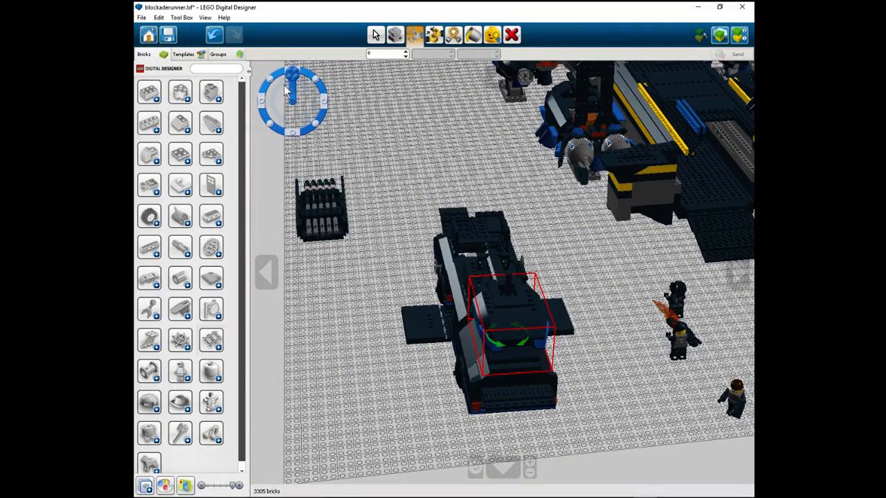
Step: Tilt and raise the turret, then rotate the cannon barrel about 79° rightward
drag(291, 90, 319, 94)
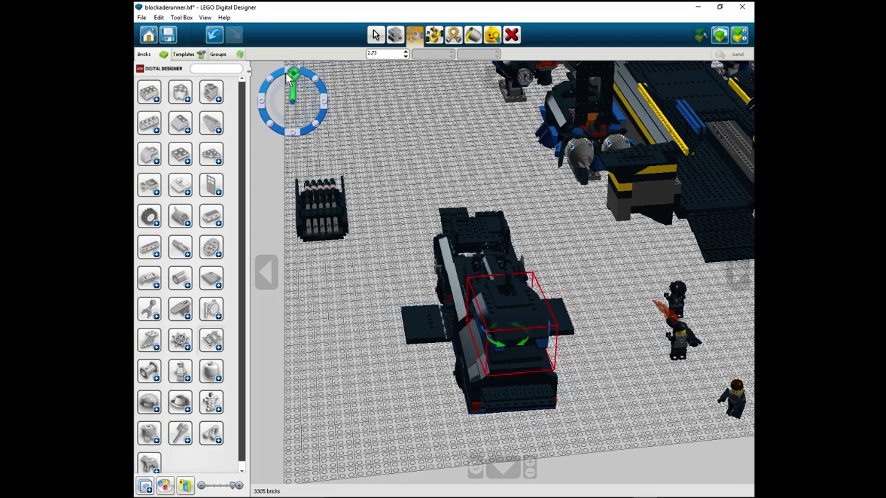
drag(293, 75, 266, 97)
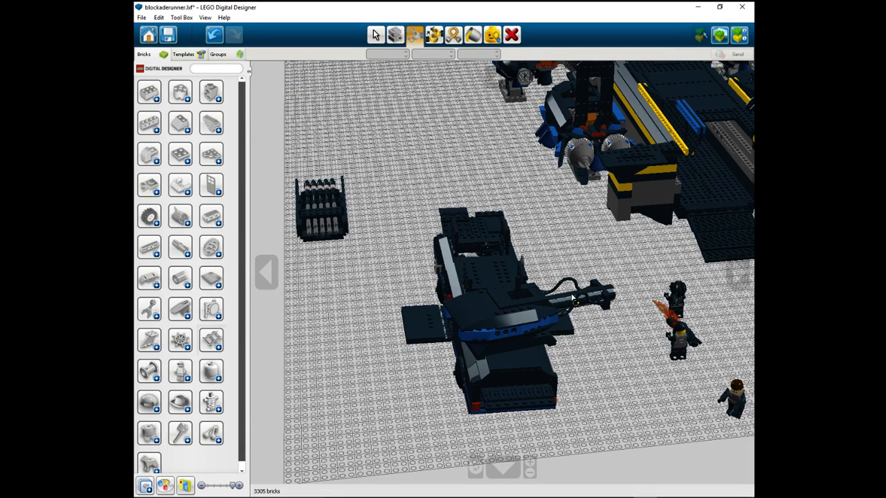
click(574, 298)
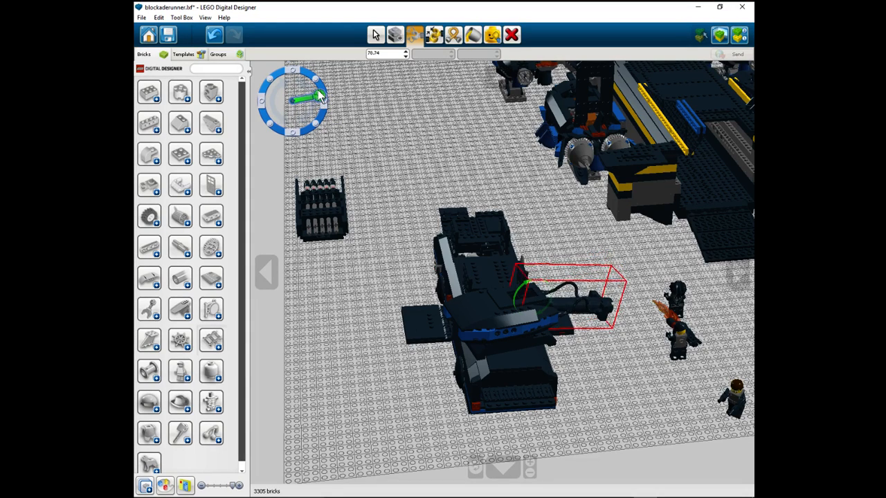
drag(318, 97, 319, 107)
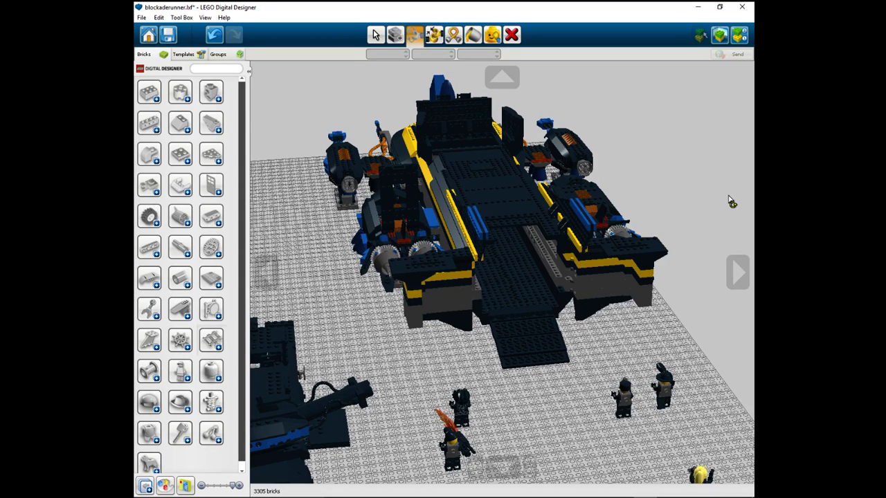
mouse_move(540, 178)
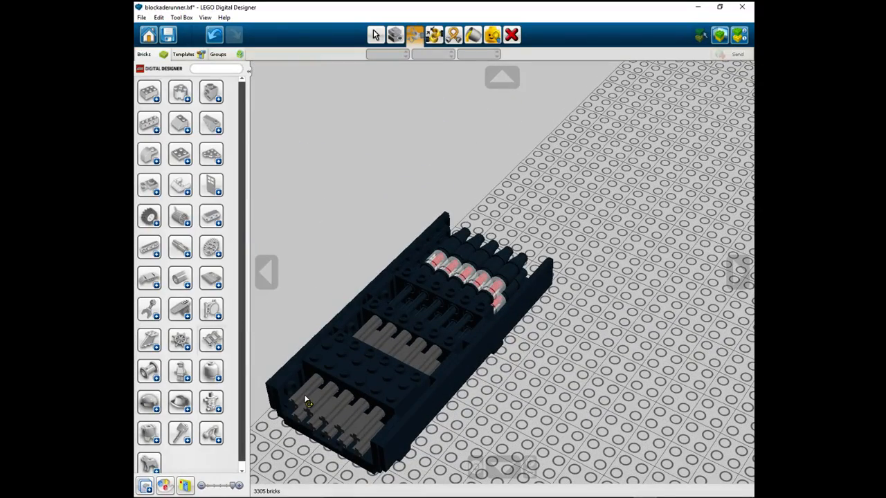
mouse_move(450, 299)
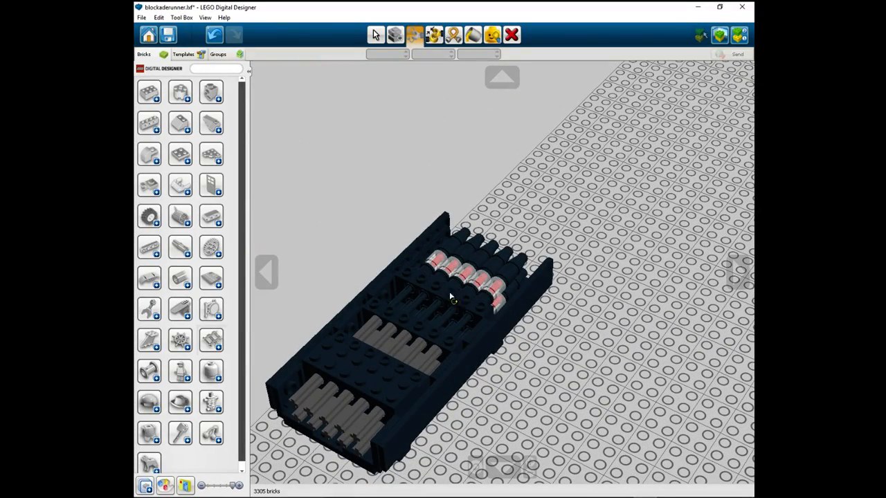
drag(449, 298, 540, 311)
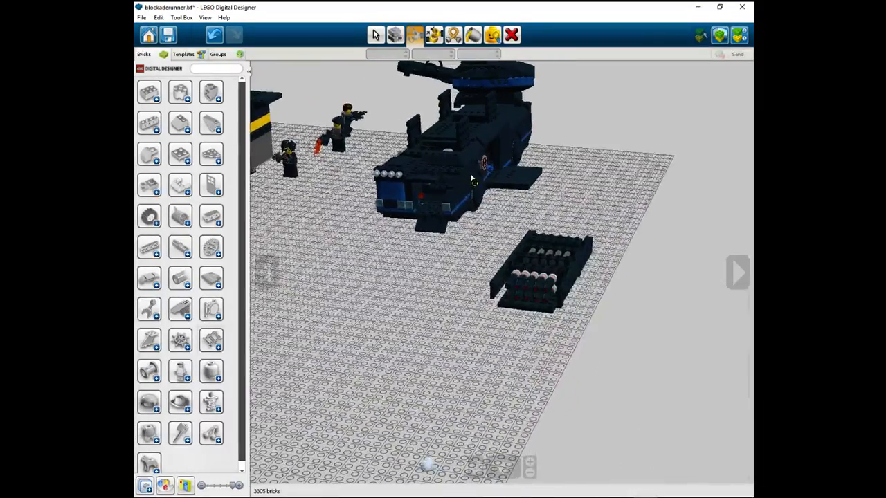
drag(471, 180, 415, 291)
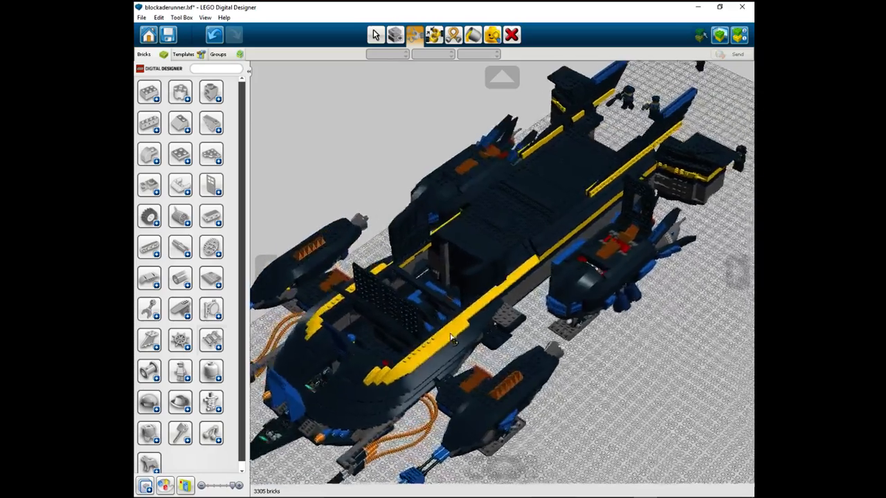
drag(450, 337, 429, 329)
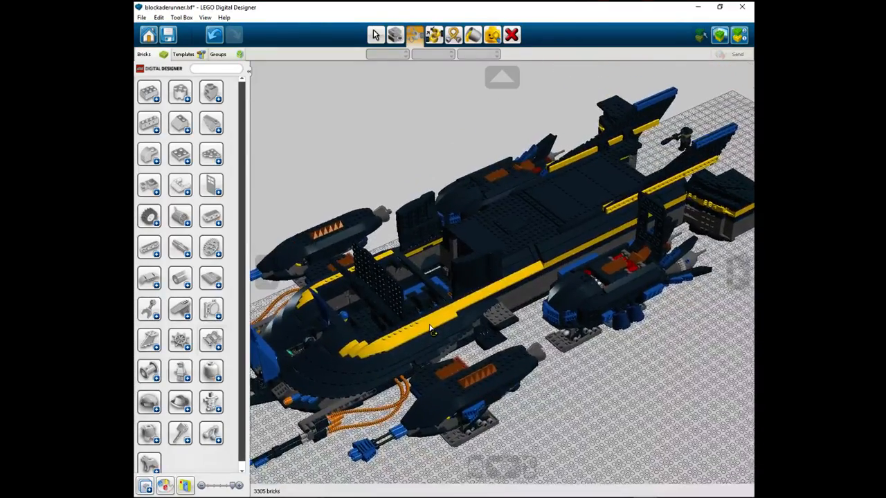
drag(429, 328, 408, 280)
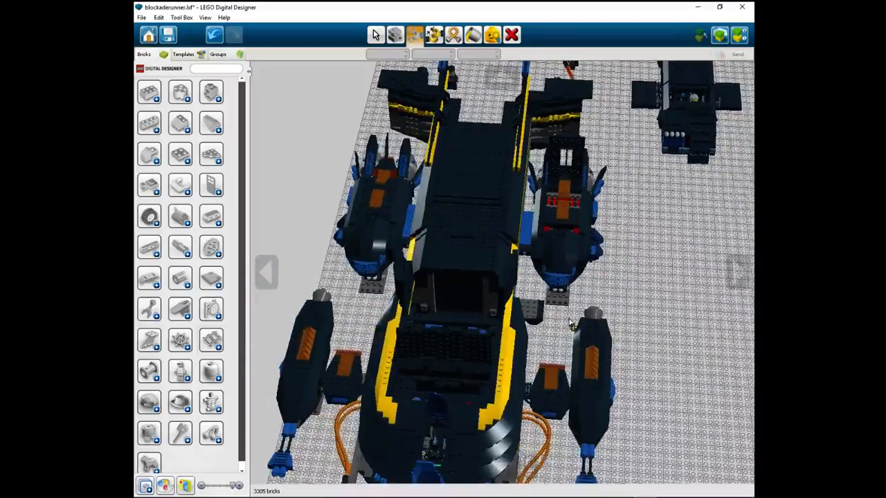
drag(571, 321, 709, 312)
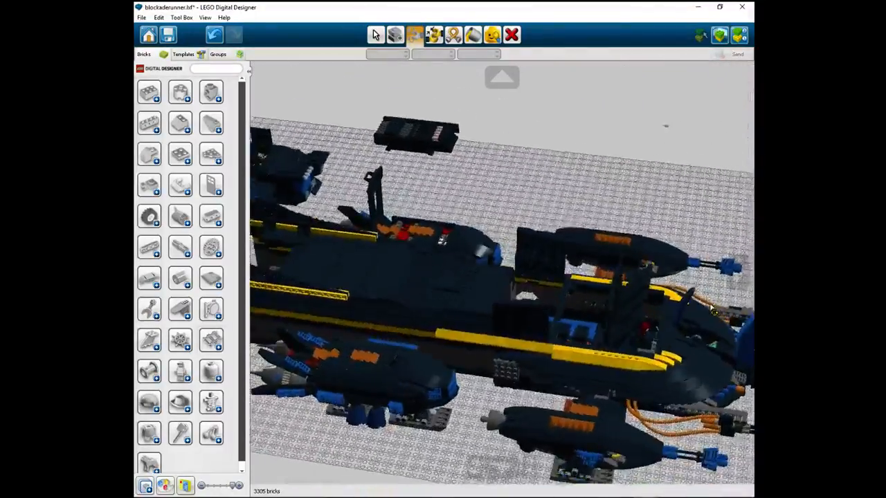